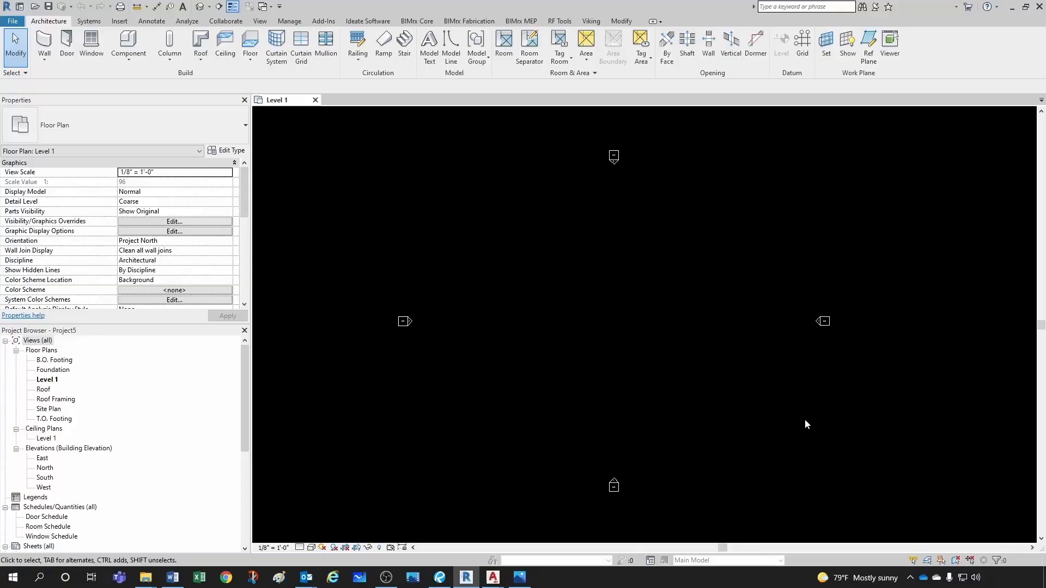
mouse_move(360, 206)
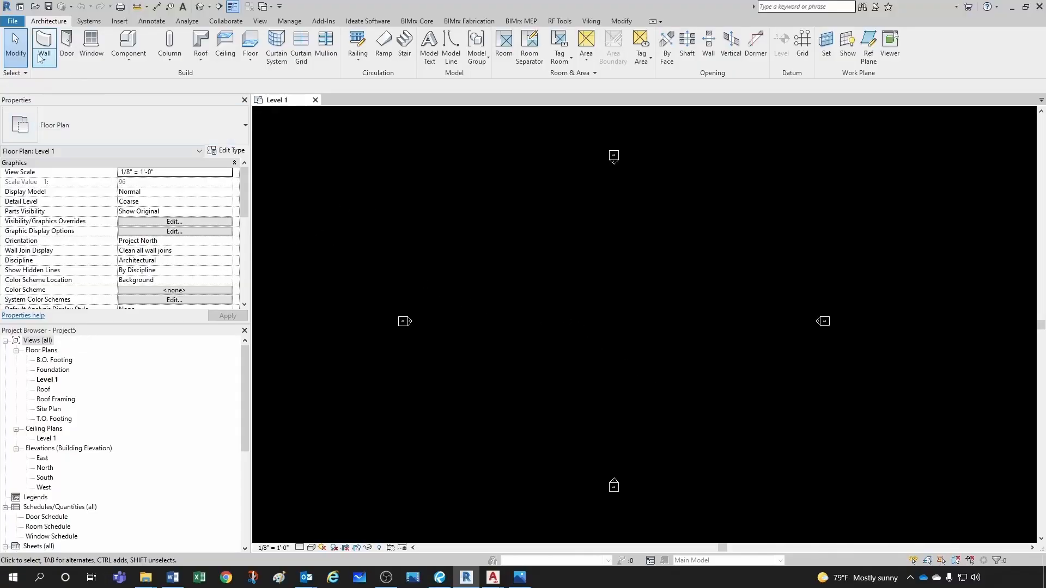
- Open AJS - Project 2019.rvt as a new local copy, showing its 3D piping view
click(12, 21)
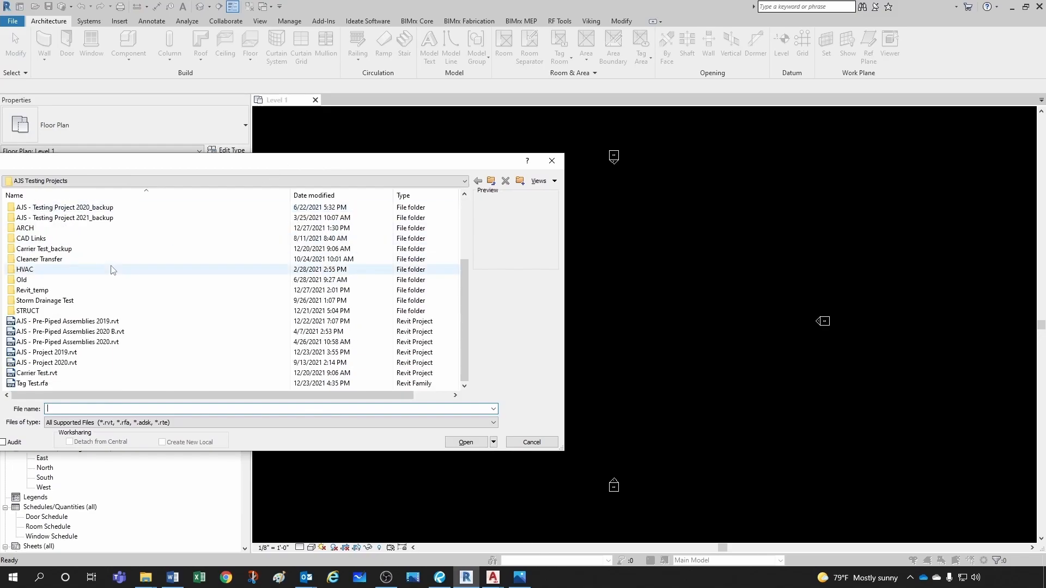
click(46, 352)
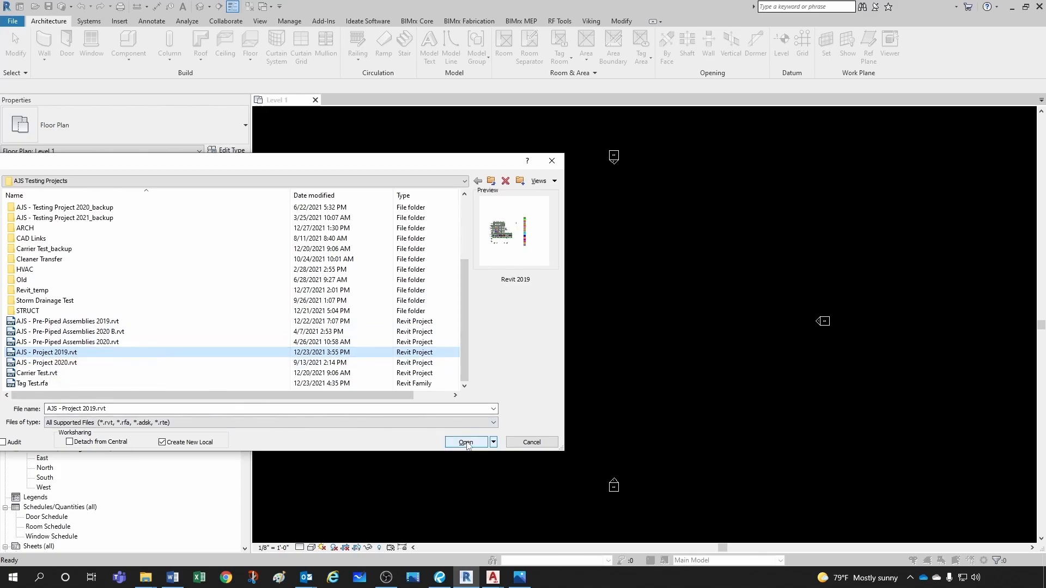
click(466, 442)
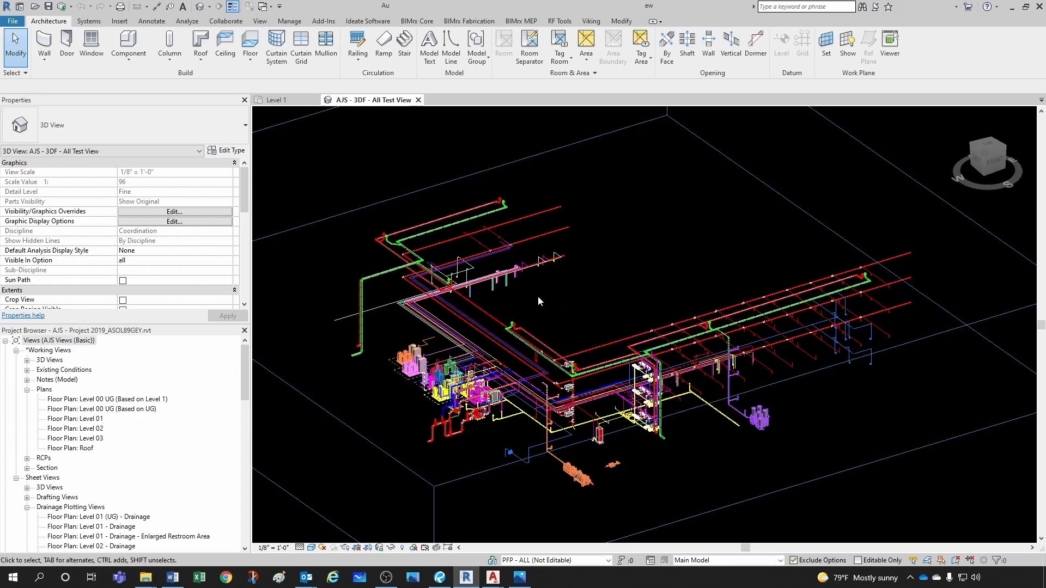
mouse_move(626, 279)
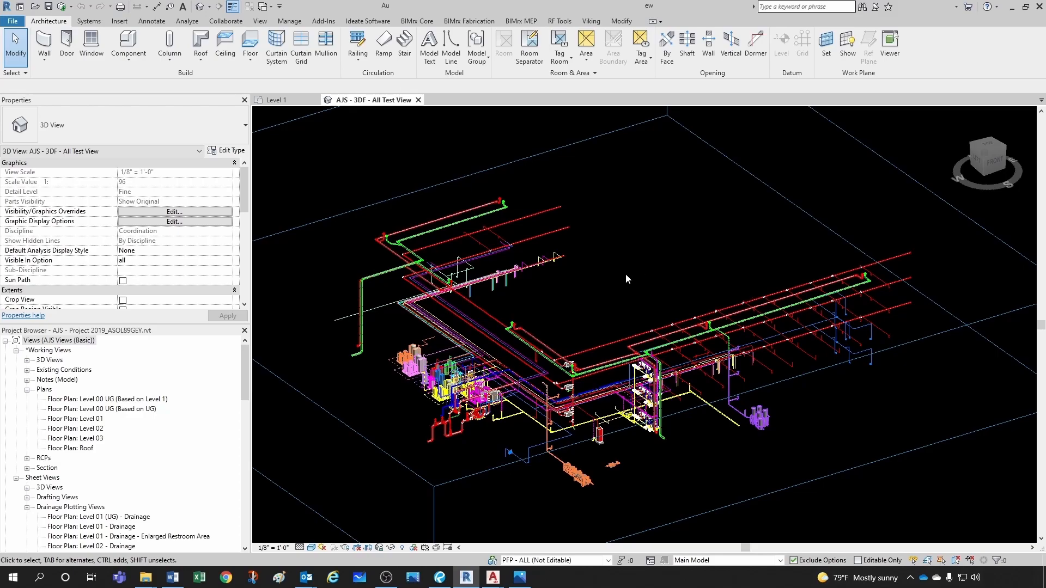
mouse_move(601, 274)
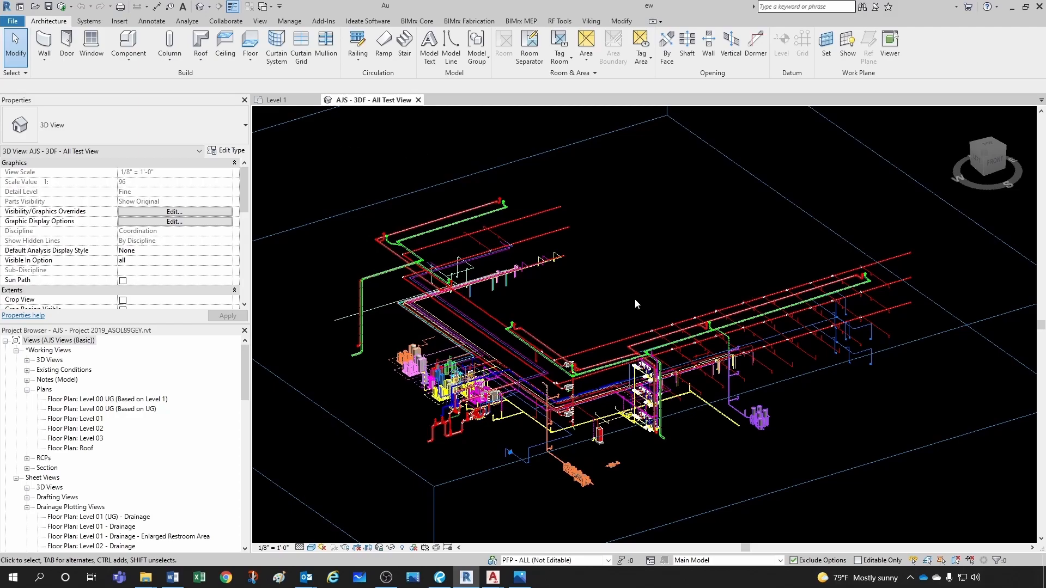
mouse_move(549, 246)
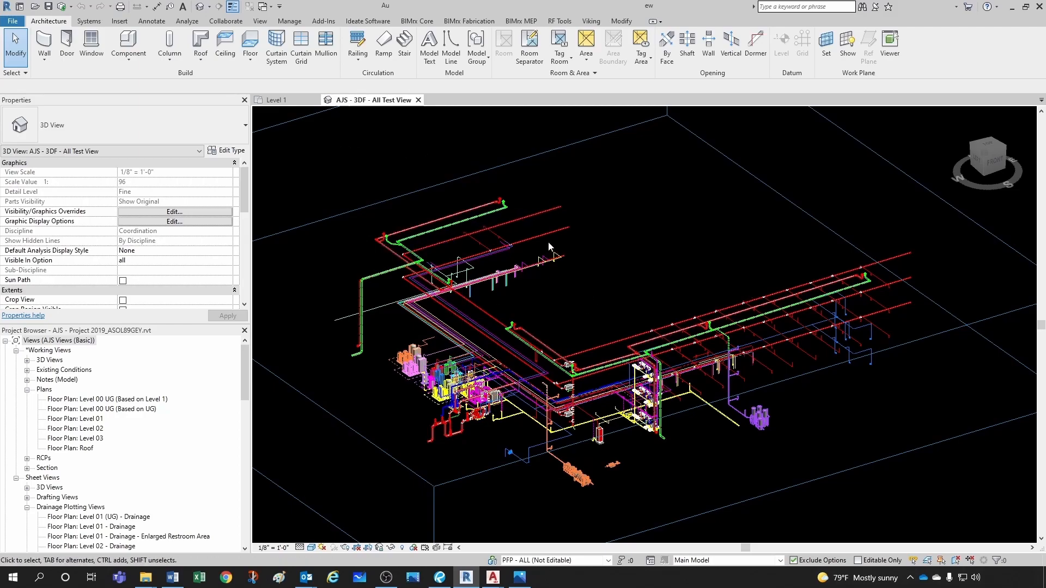
mouse_move(333, 158)
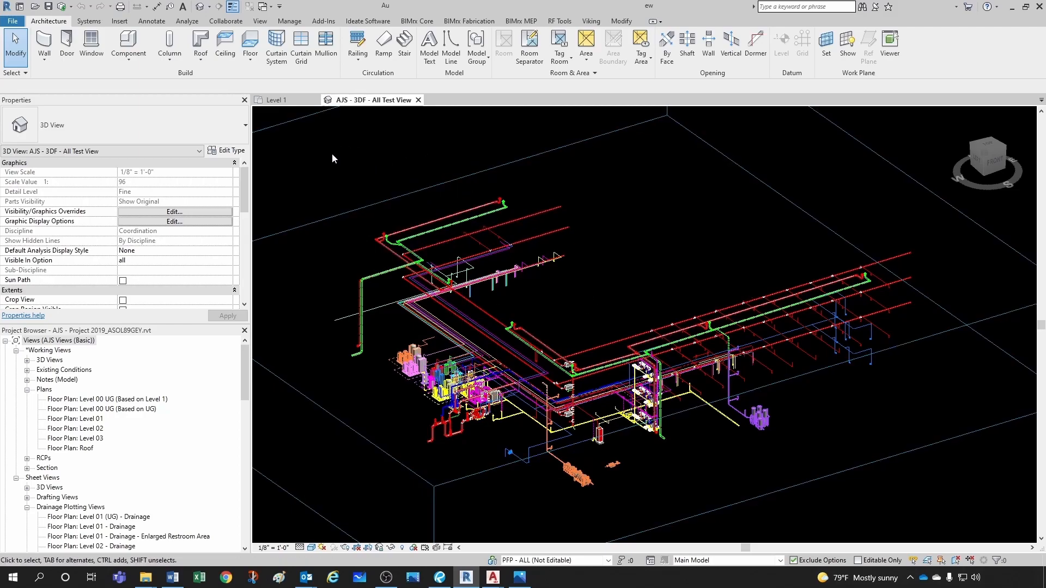
mouse_move(339, 156)
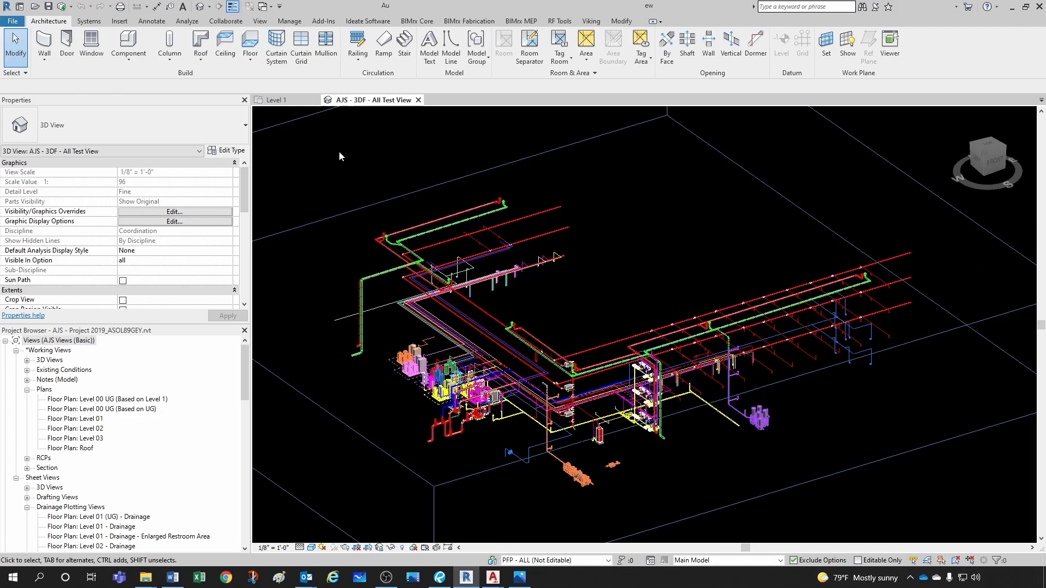
mouse_move(633, 303)
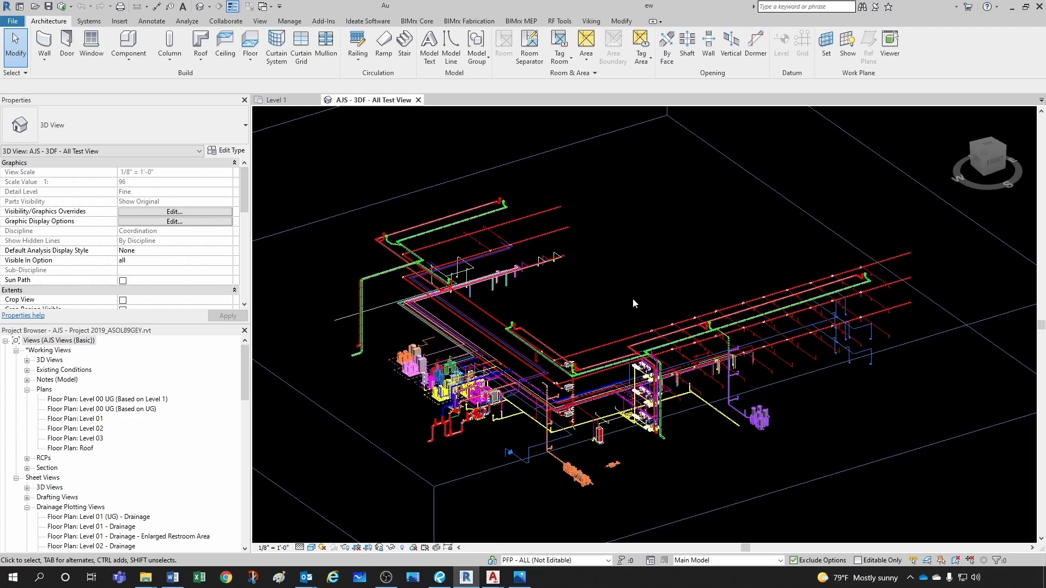
mouse_move(645, 283)
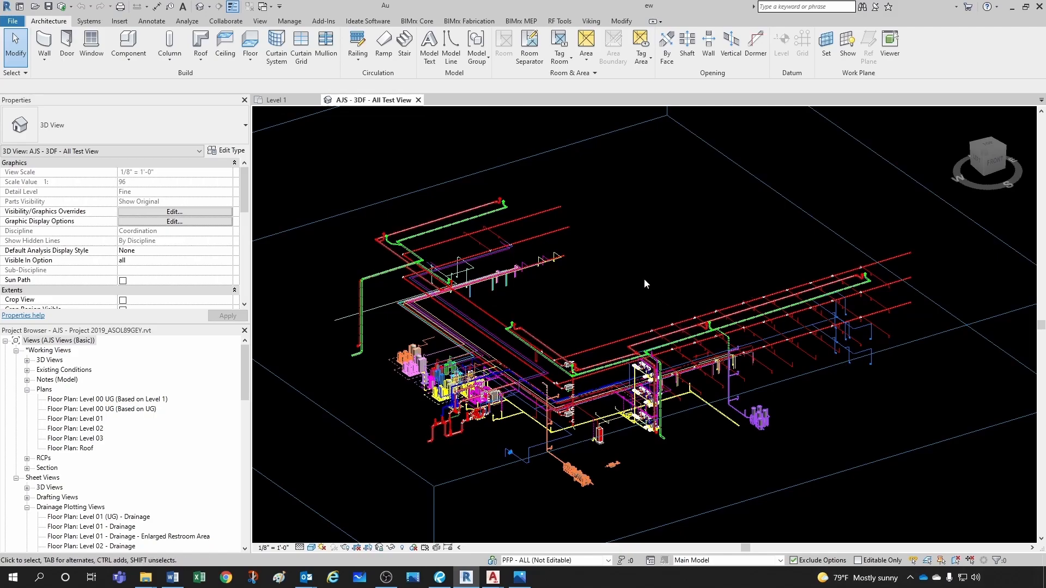
mouse_move(615, 291)
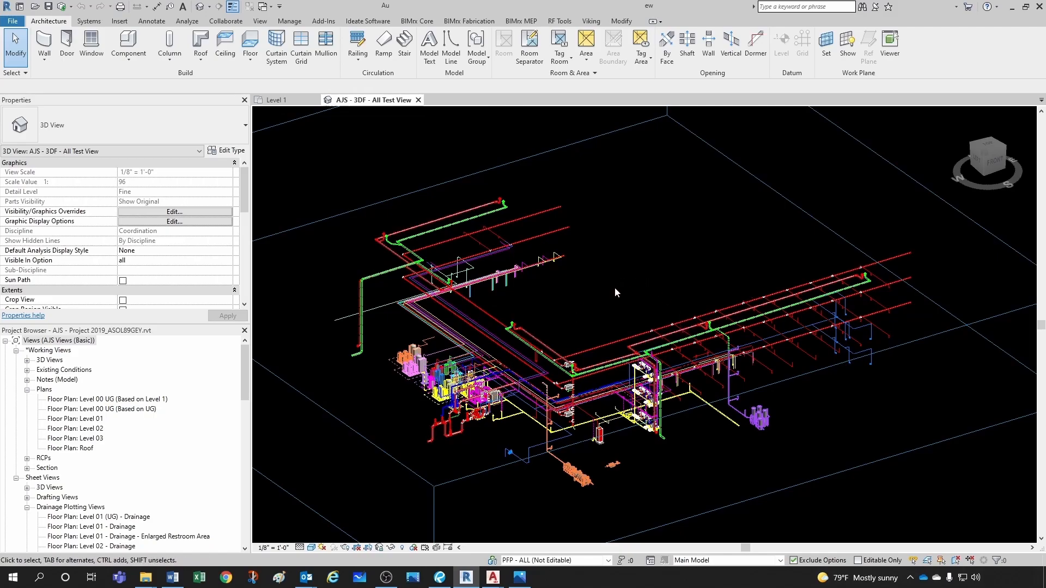
mouse_move(657, 314)
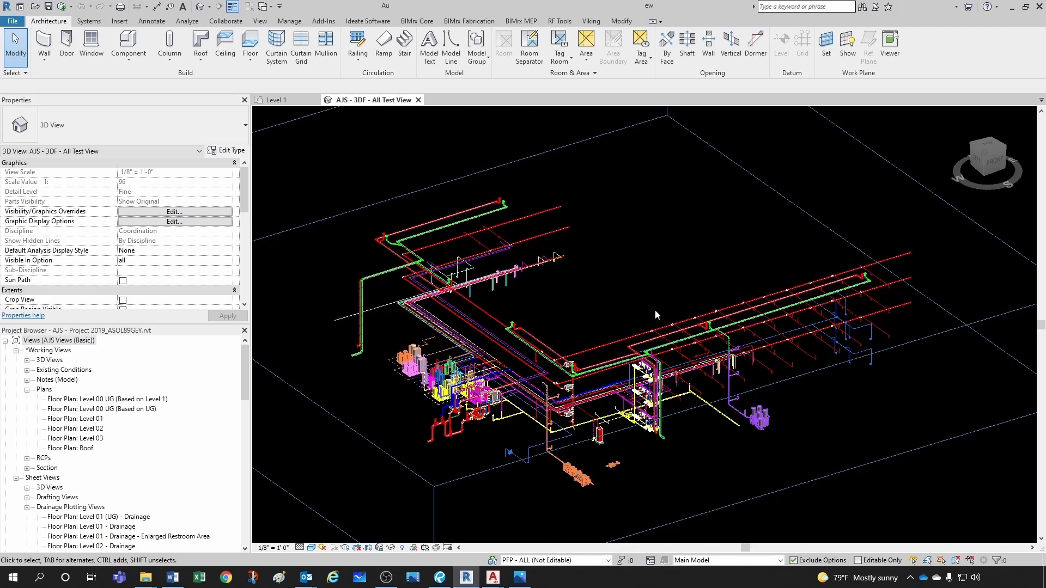
mouse_move(615, 298)
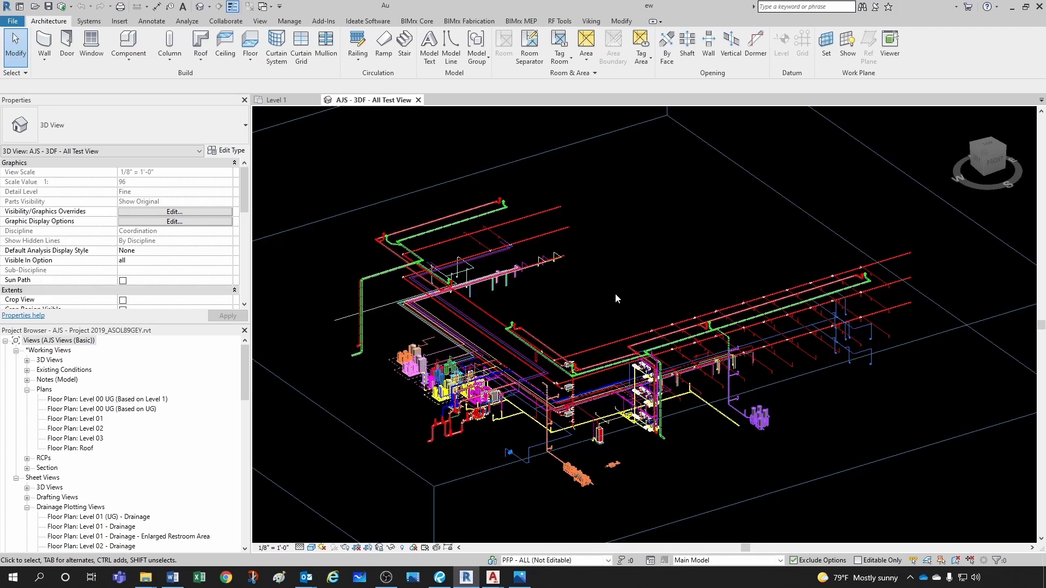
mouse_move(607, 294)
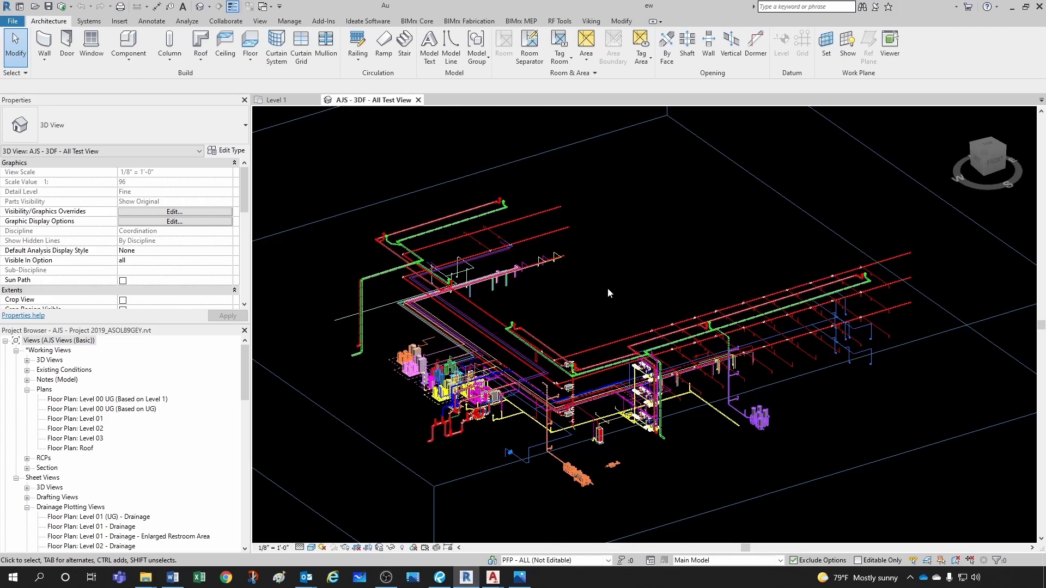
mouse_move(599, 291)
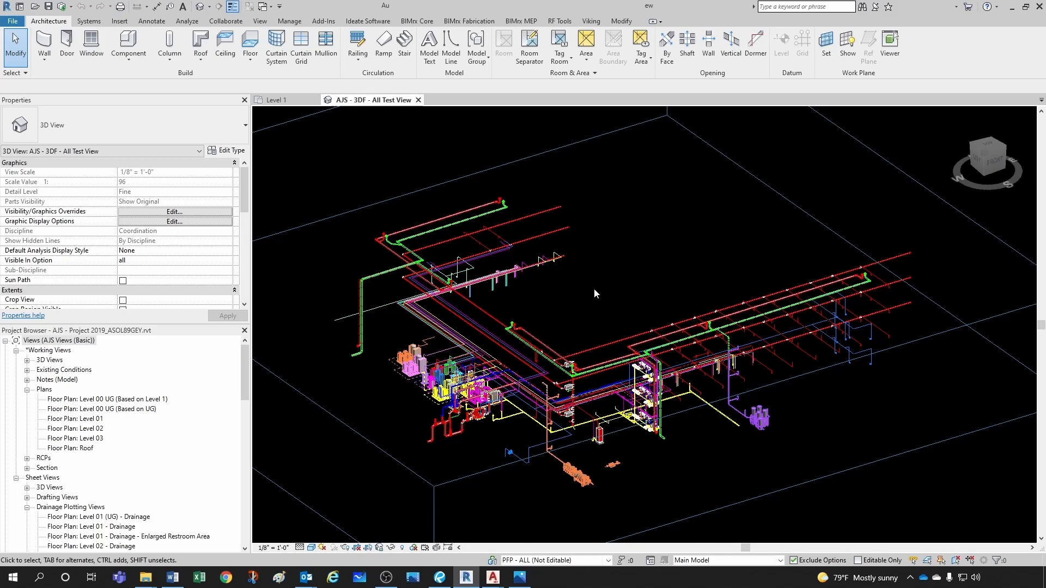
mouse_move(623, 279)
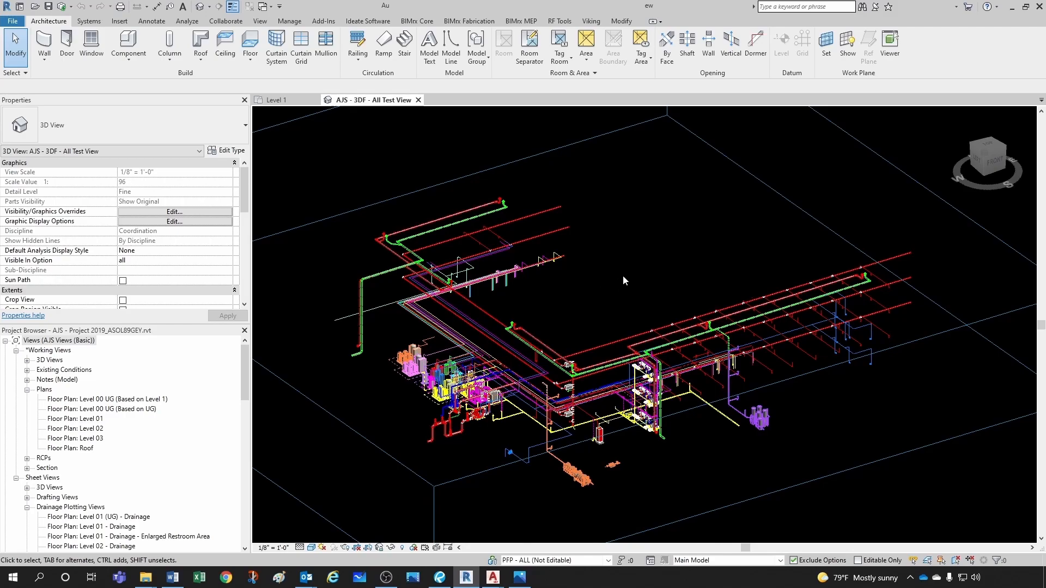
mouse_move(580, 313)
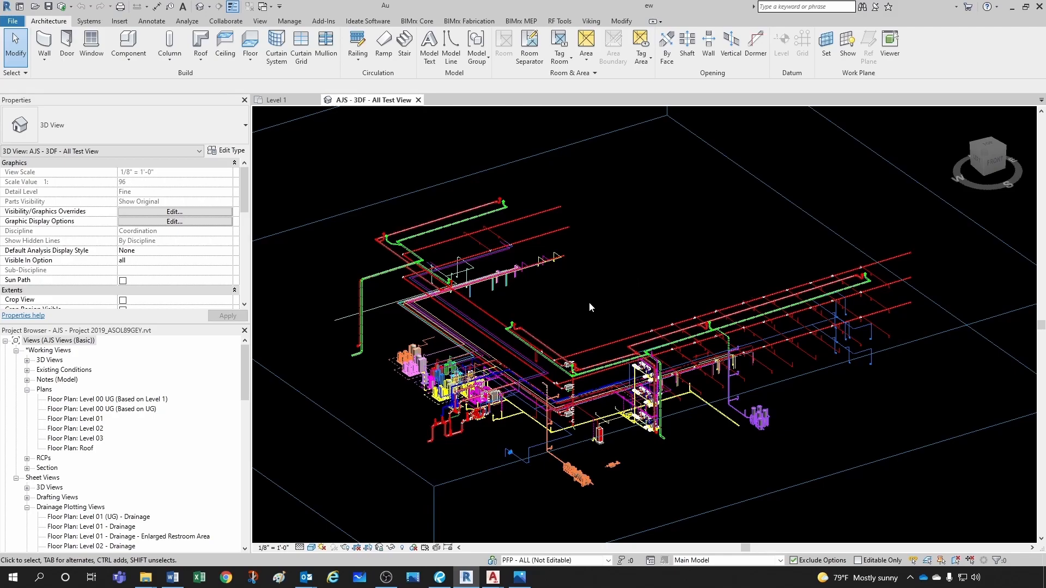
mouse_move(589, 284)
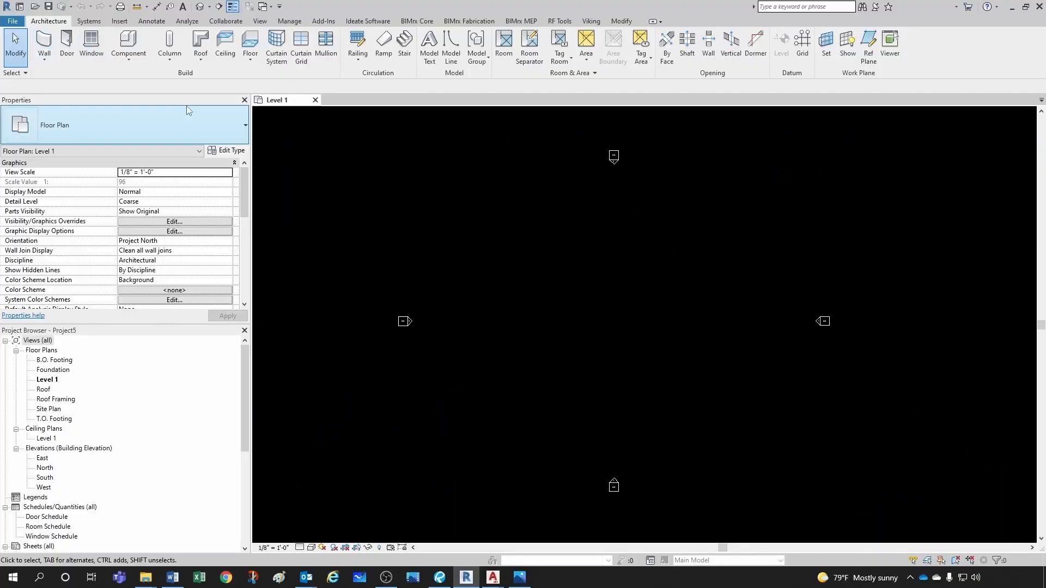
- Reopen AJS - Project 2019.rvt as a new local copy, triggering the duplicate-name warning
click(11, 21)
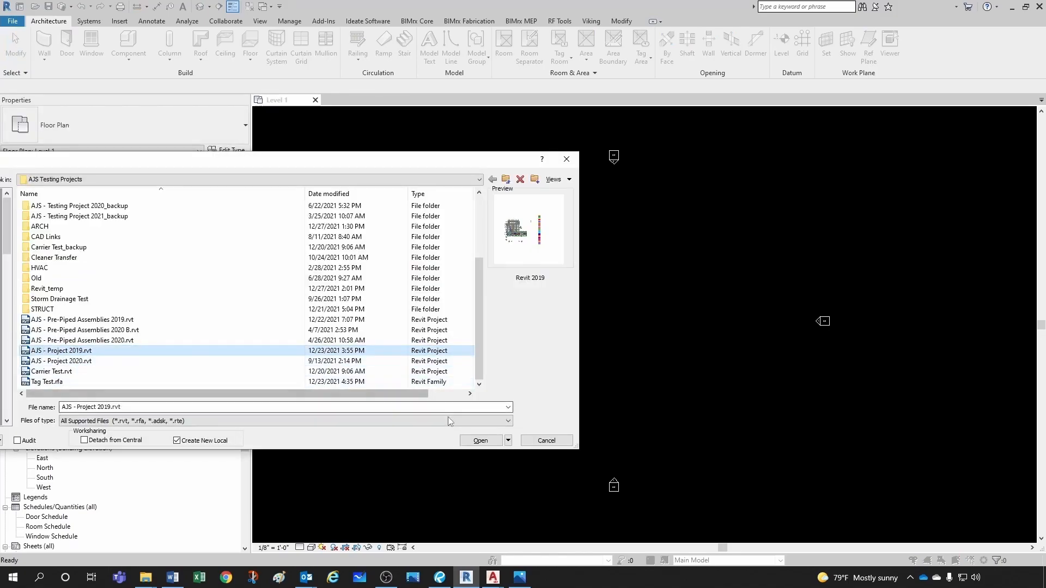
click(480, 440)
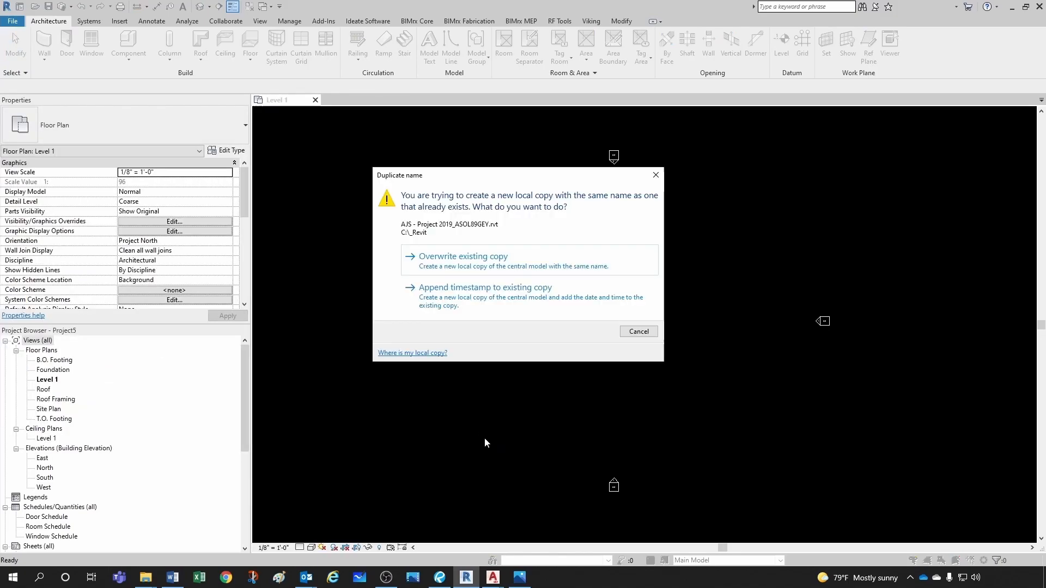
mouse_move(470, 227)
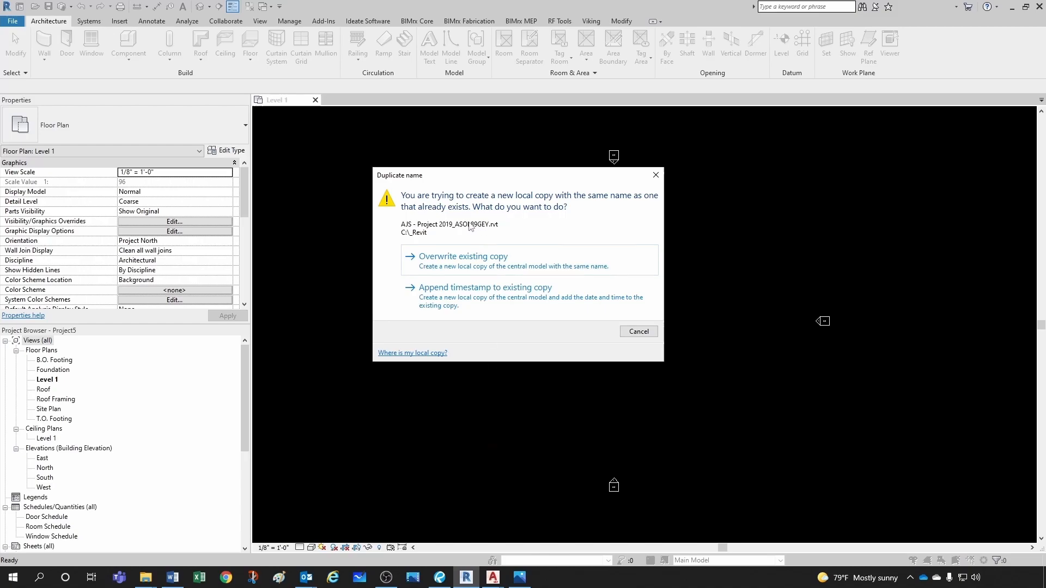
mouse_move(542, 203)
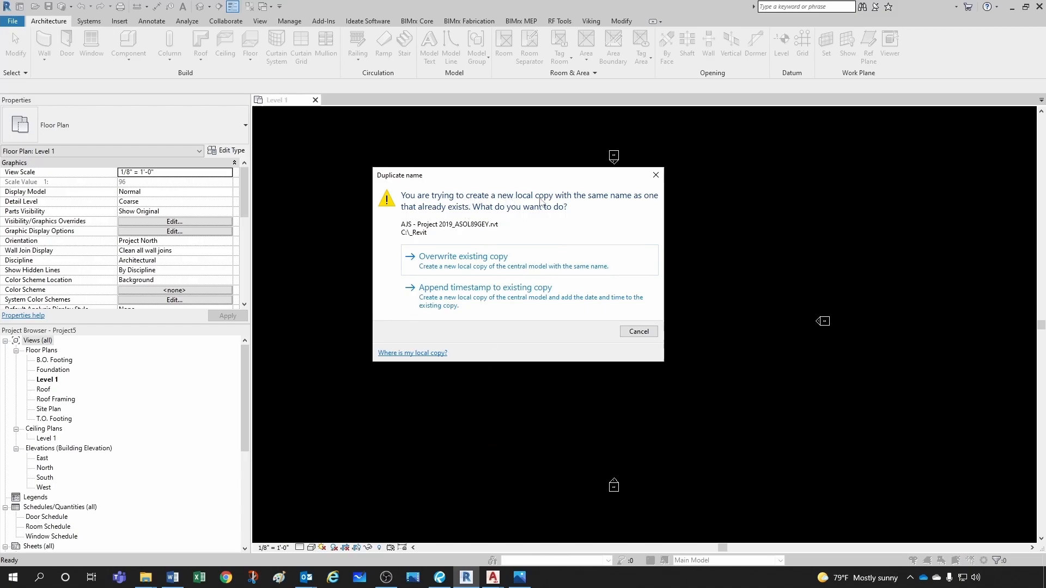
mouse_move(650, 204)
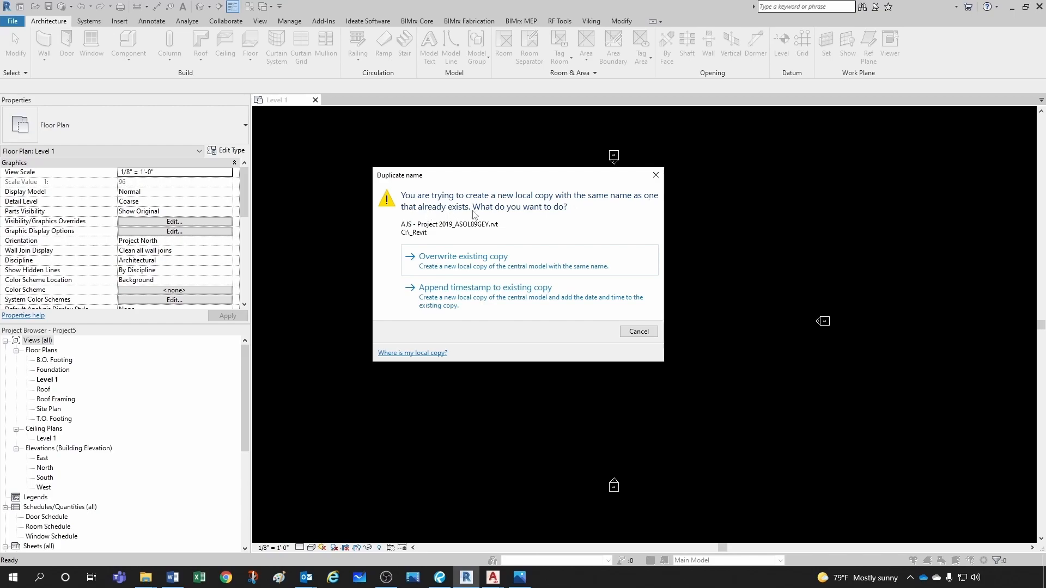
mouse_move(538, 220)
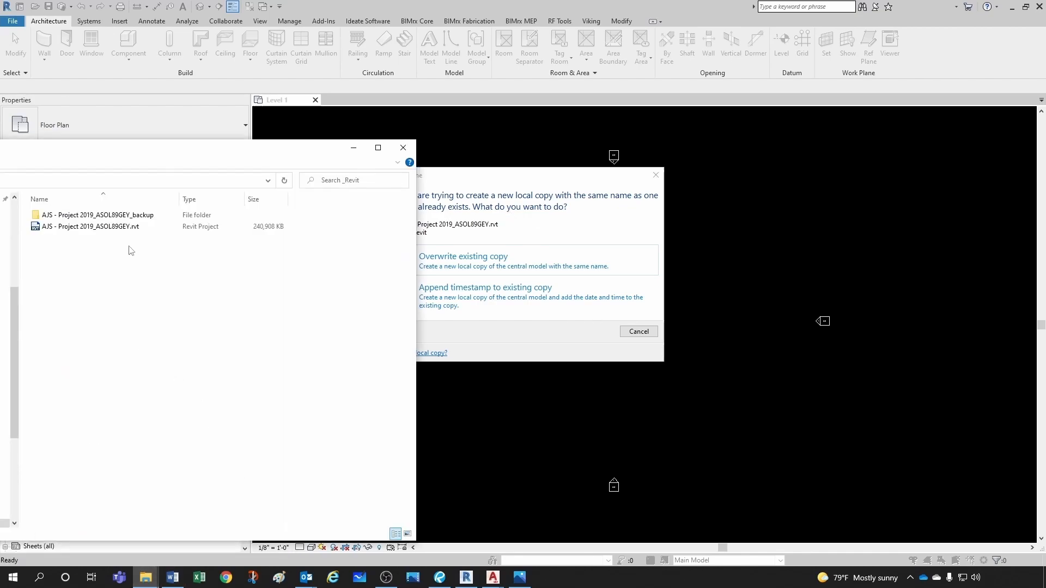
- Keep the existing local copy by appending a timestamp, then autofit File Explorer's Name column
click(88, 226)
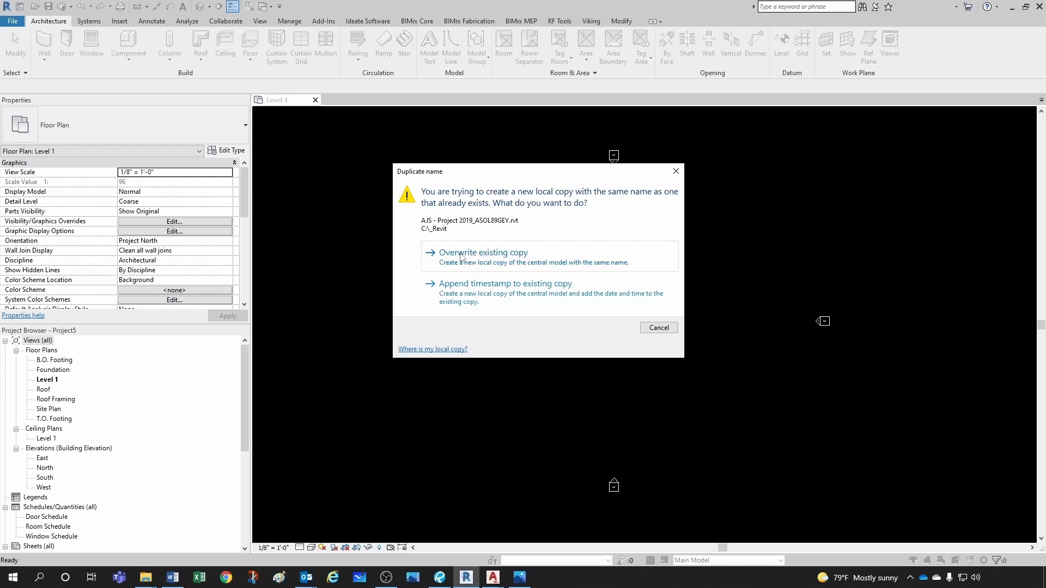
click(432, 348)
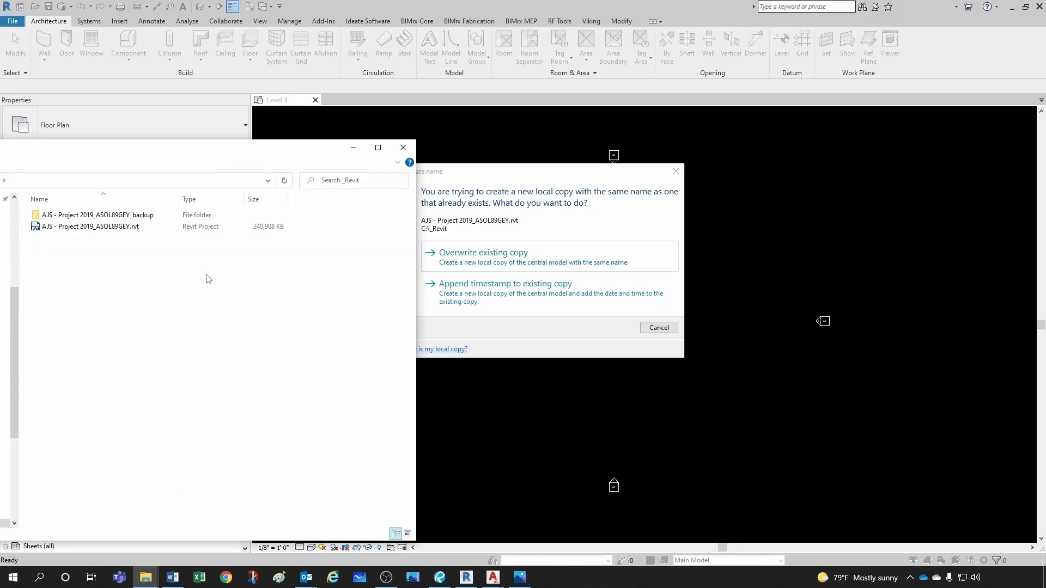
click(90, 226)
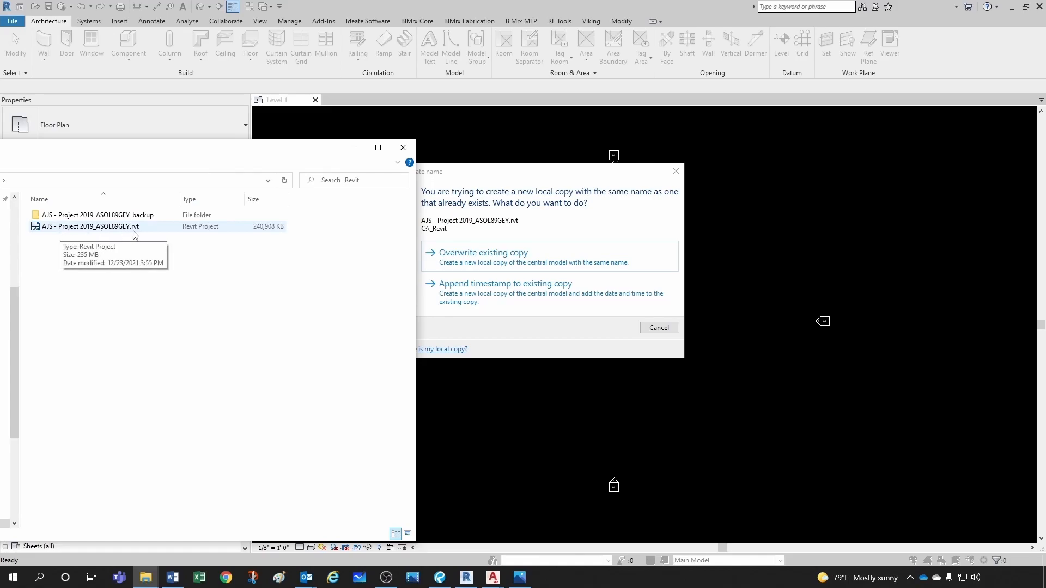
mouse_move(162, 249)
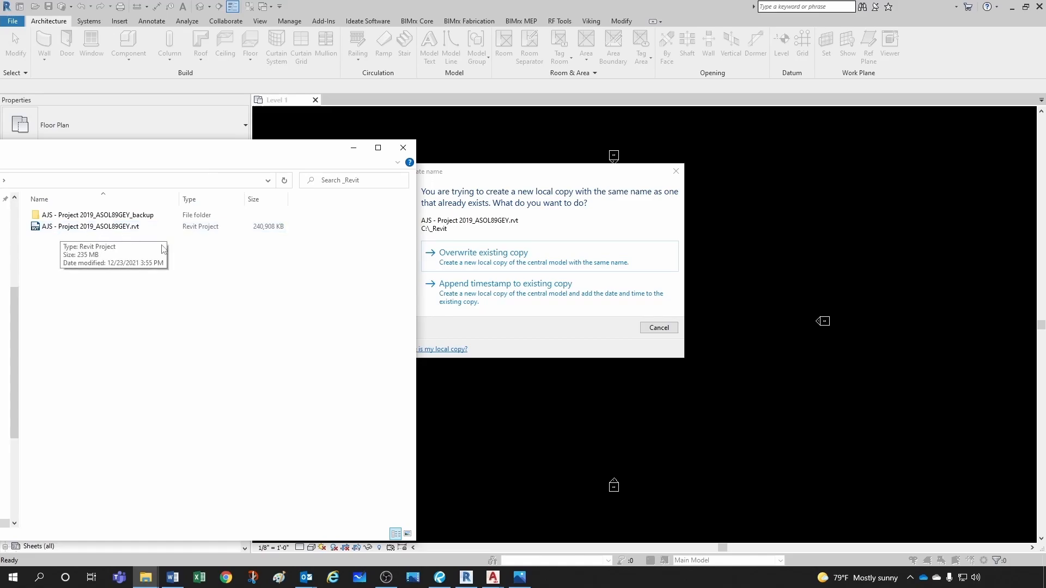
mouse_move(473, 294)
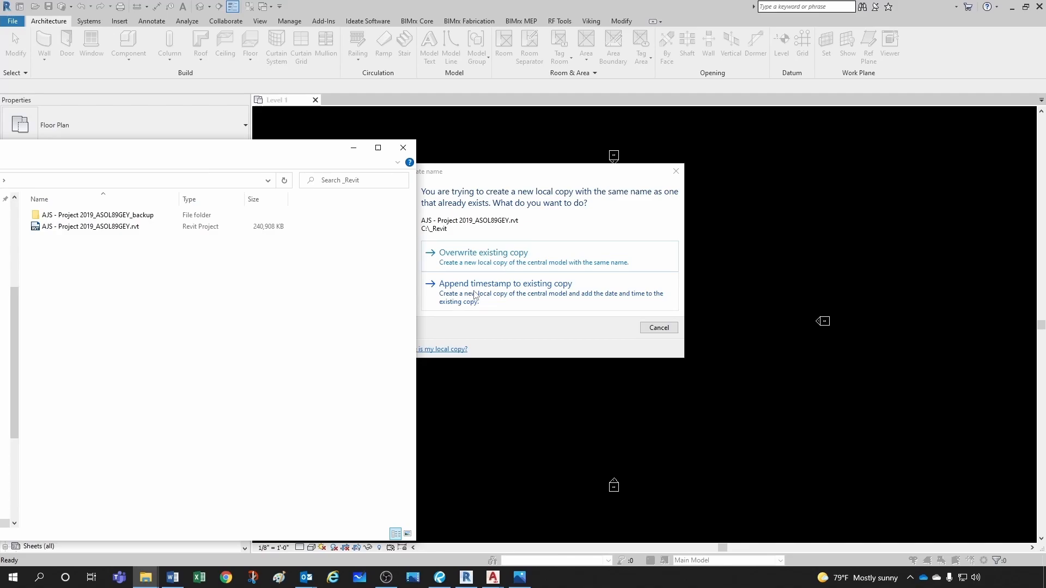
click(505, 283)
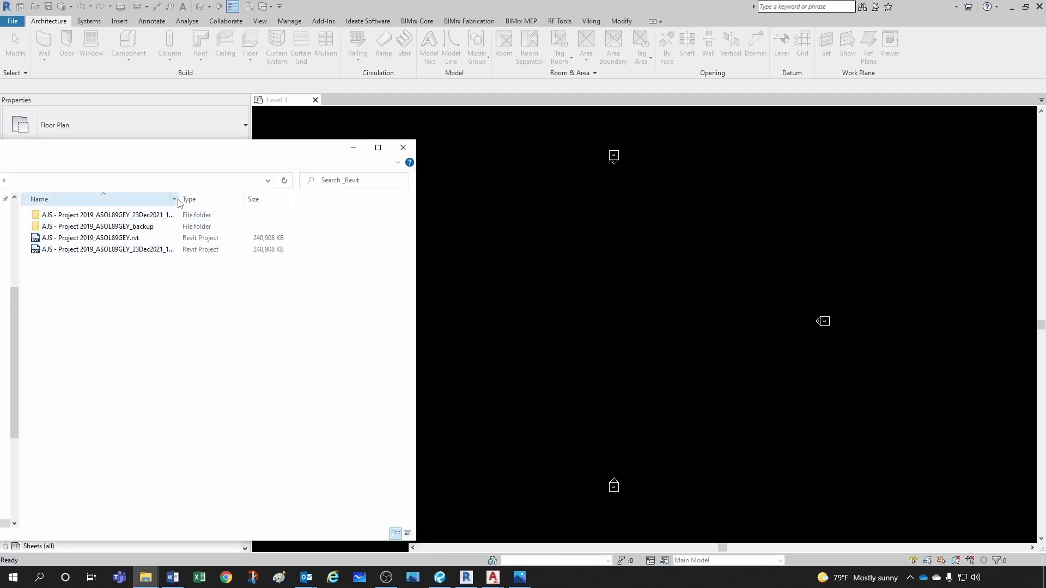
double_click(89, 249)
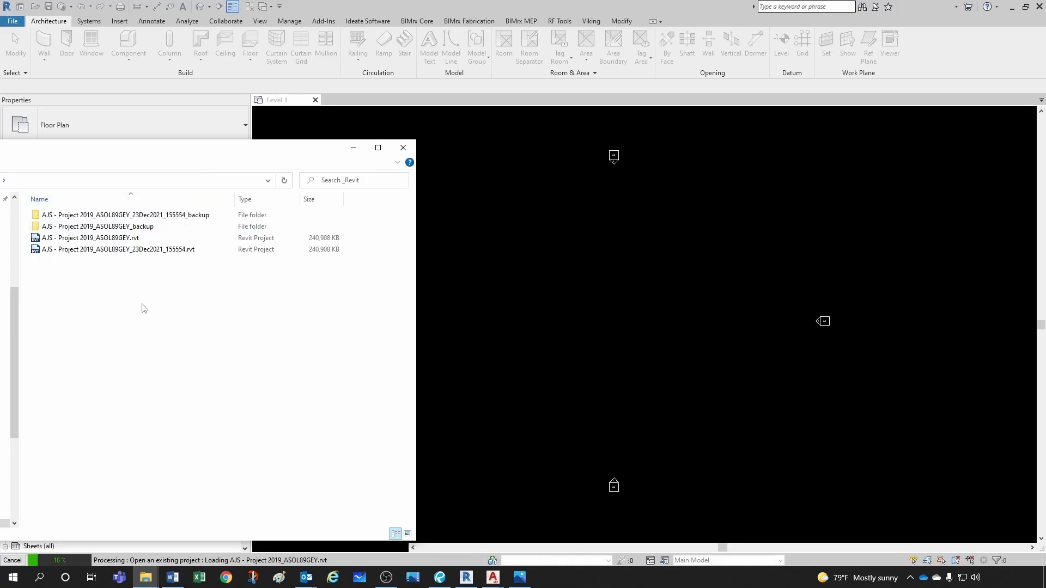